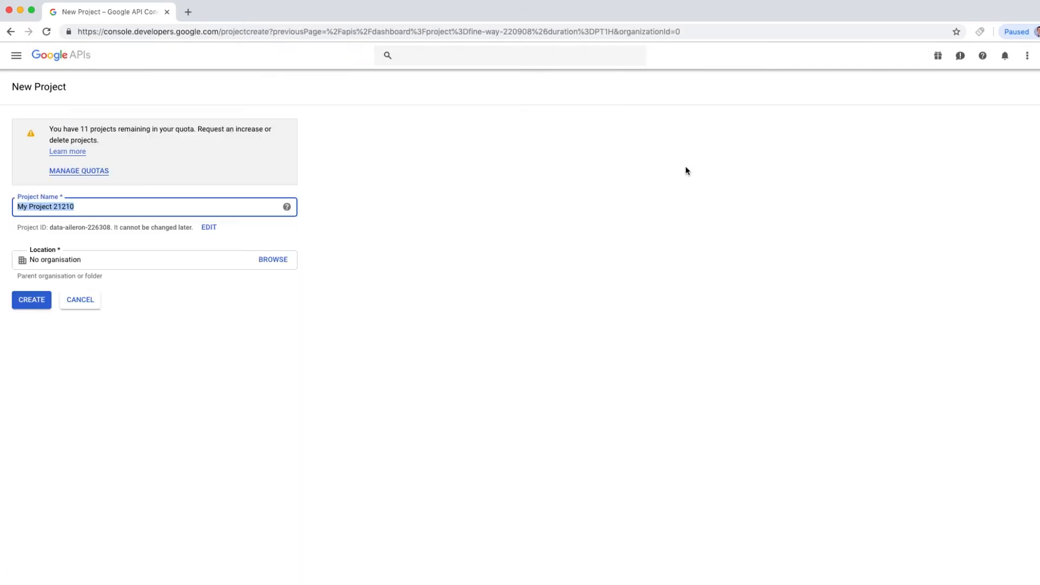
Create the 'YoutubeSubscribers' project in Google API Console and go to its Credentials page
{"action": "type", "text": "YoutubeSubscri"}
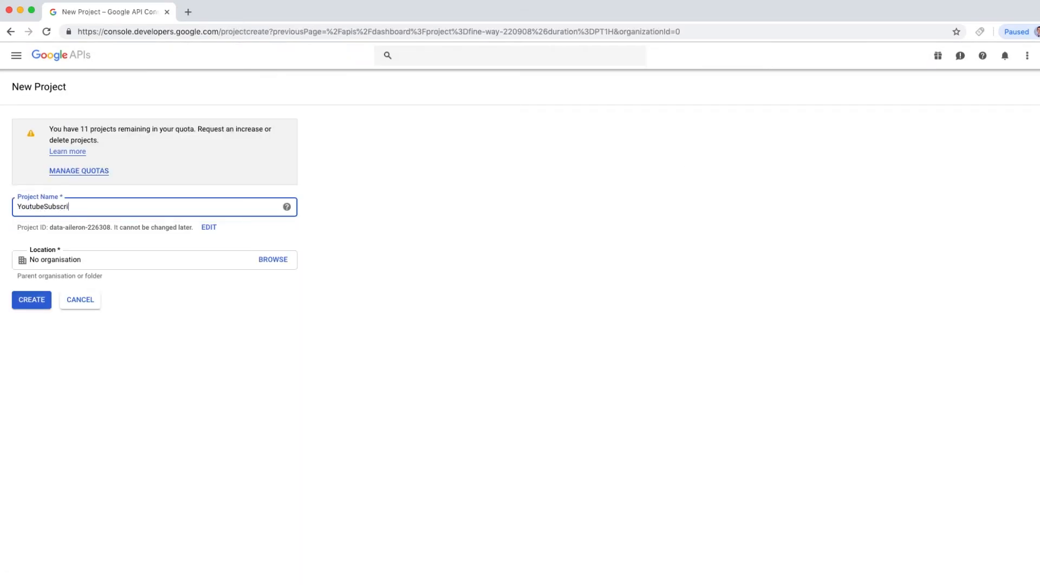
{"action": "left_click", "coordinate": [32, 299]}
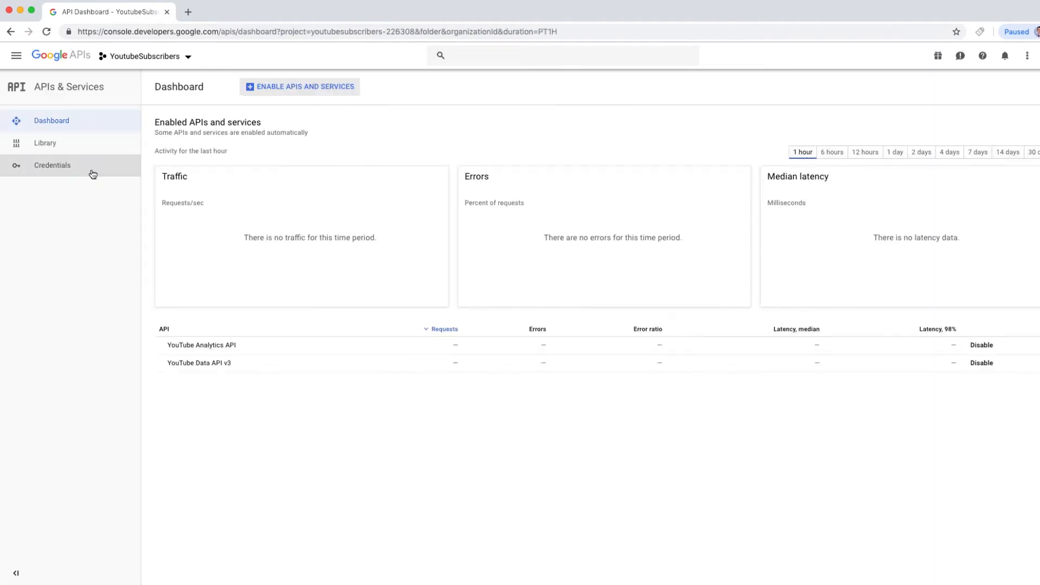
{"action": "left_click", "coordinate": [52, 166]}
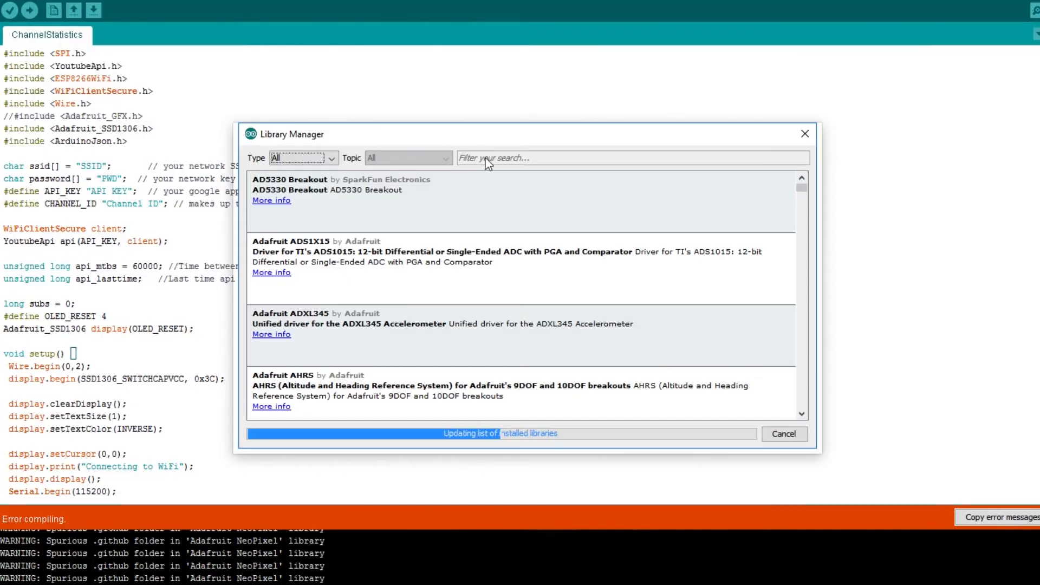
Filter the Library Manager for 'adafr' to find the Adafruit libraries
{"action": "type", "text": "adafr"}
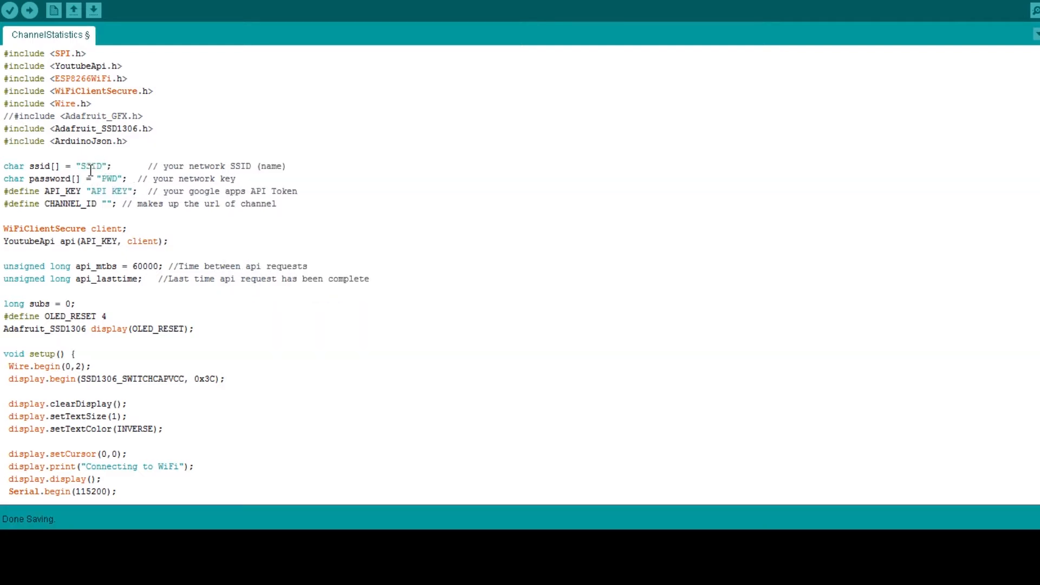
Enter 'Channel' as the CHANNEL_ID placeholder and scroll down to the loop() code
{"action": "type", "text": "Channel"}
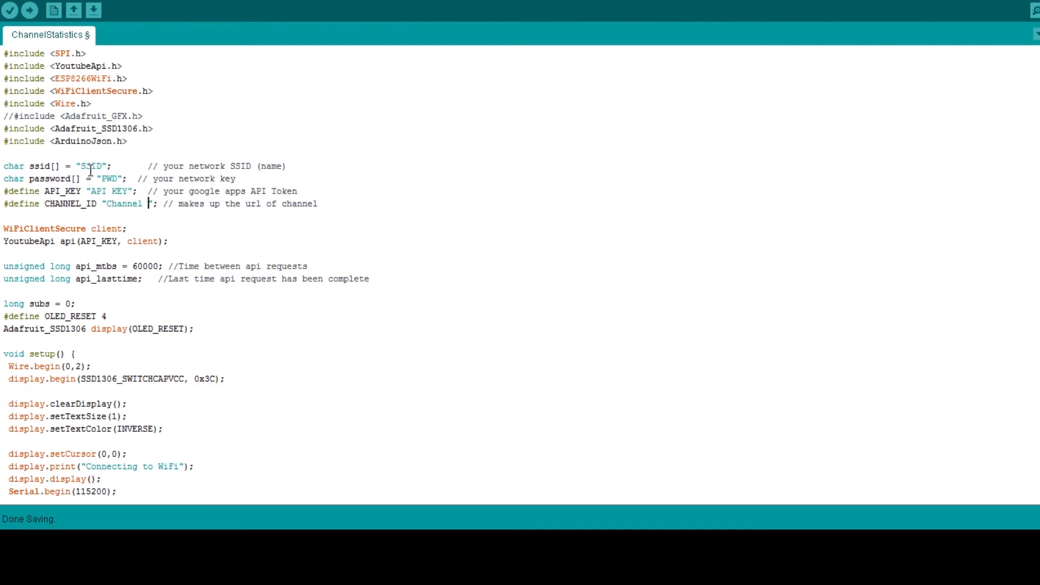
{"action": "scroll", "scroll_direction": "down", "scroll_amount": 3}
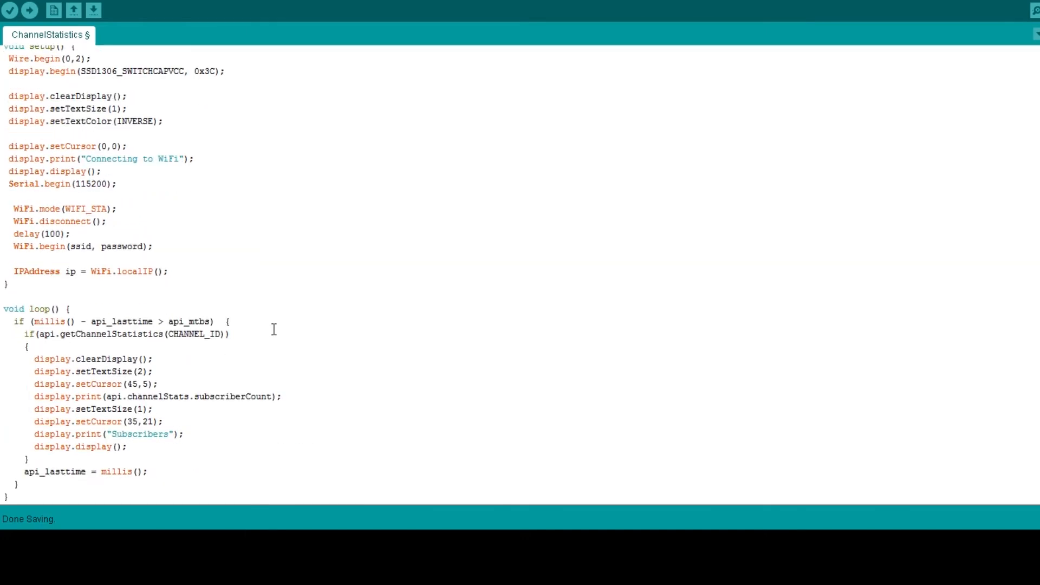